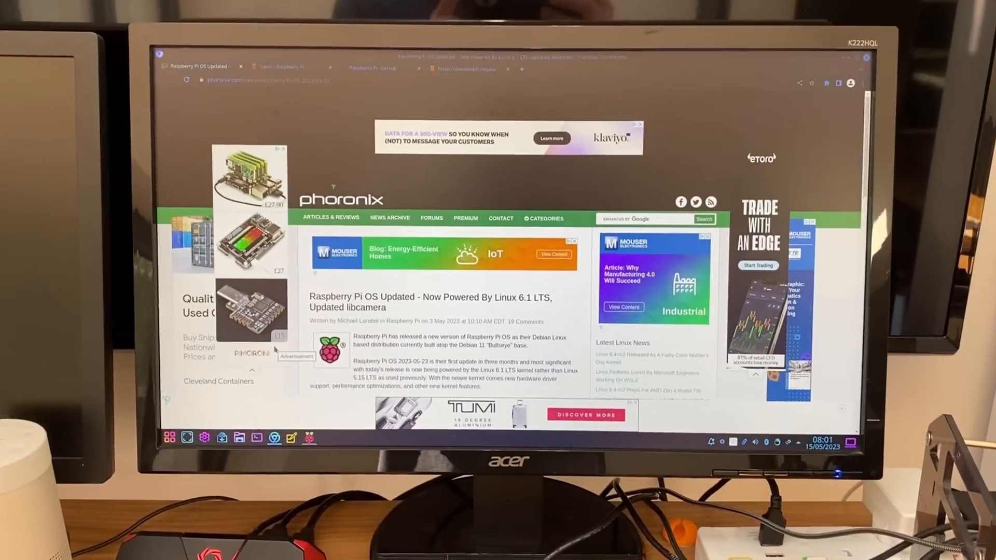
# - Leave the Raspberry Pi news page and go to the Raspberry-Pi-OS-64bit GitHub repository
pyautogui.click(546, 312)
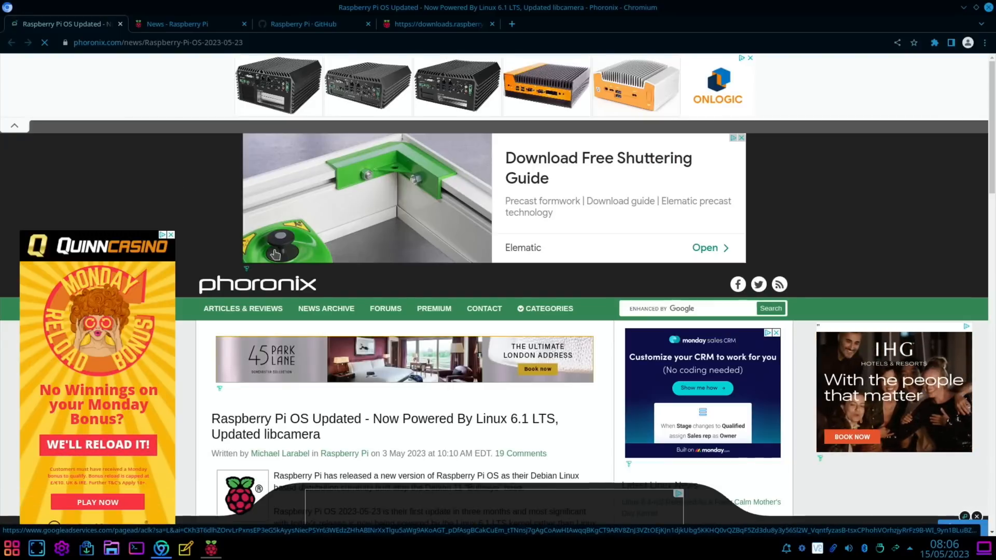
pyautogui.scroll(-3)
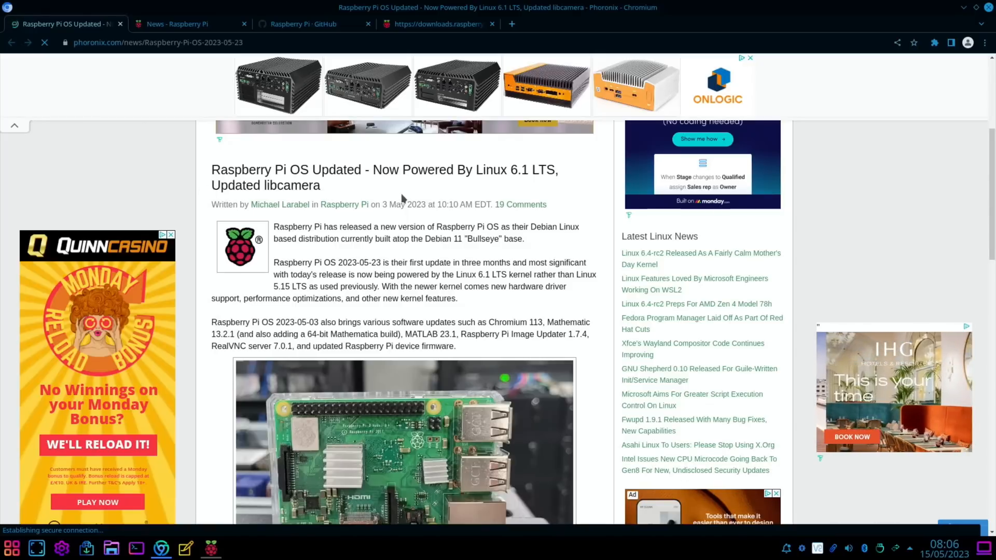
pyautogui.moveTo(413, 197)
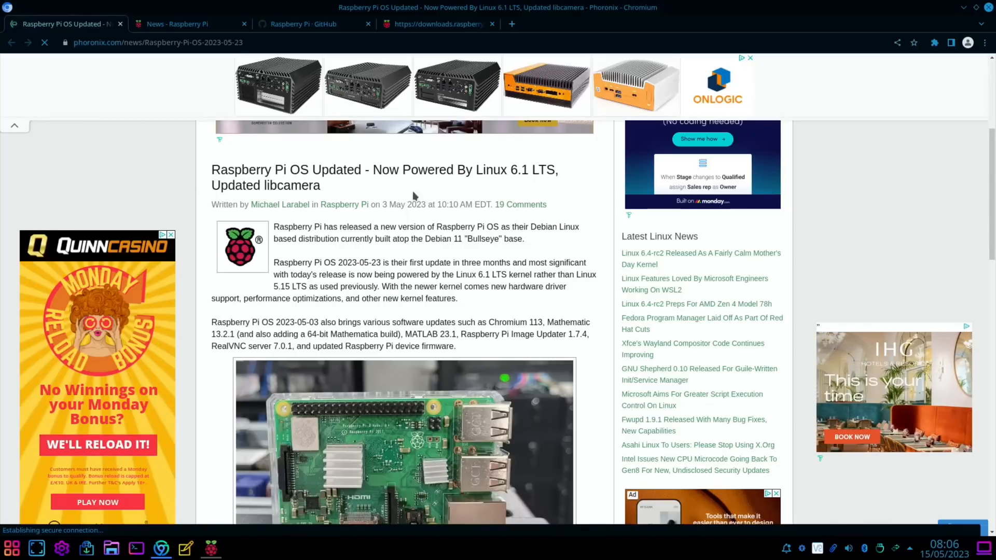
pyautogui.moveTo(515, 193)
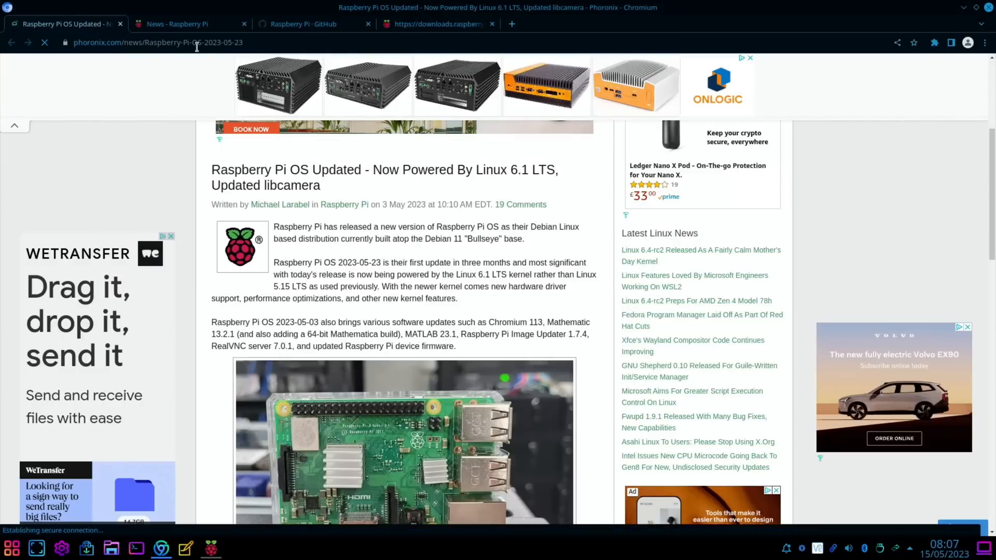
pyautogui.click(179, 24)
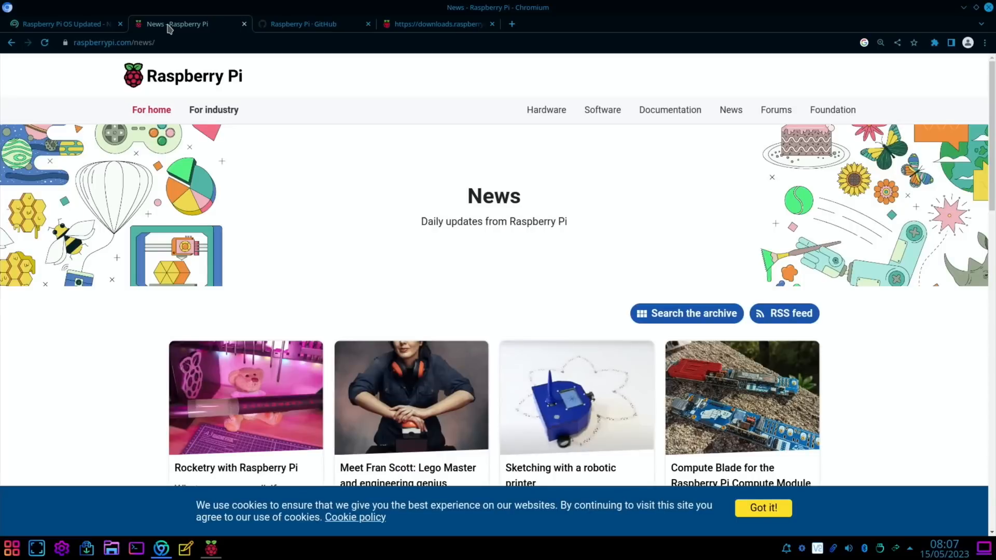
pyautogui.scroll(-3)
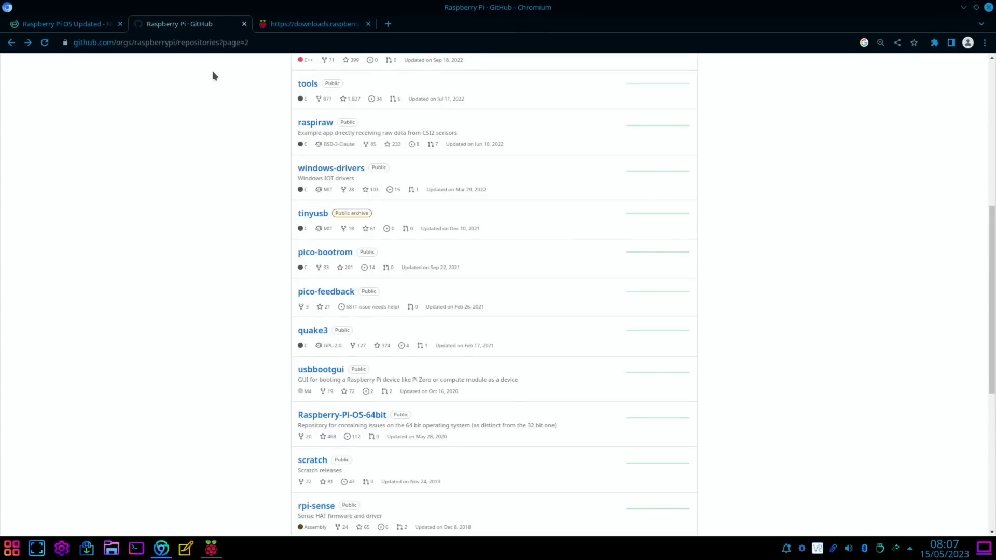
pyautogui.moveTo(240, 286)
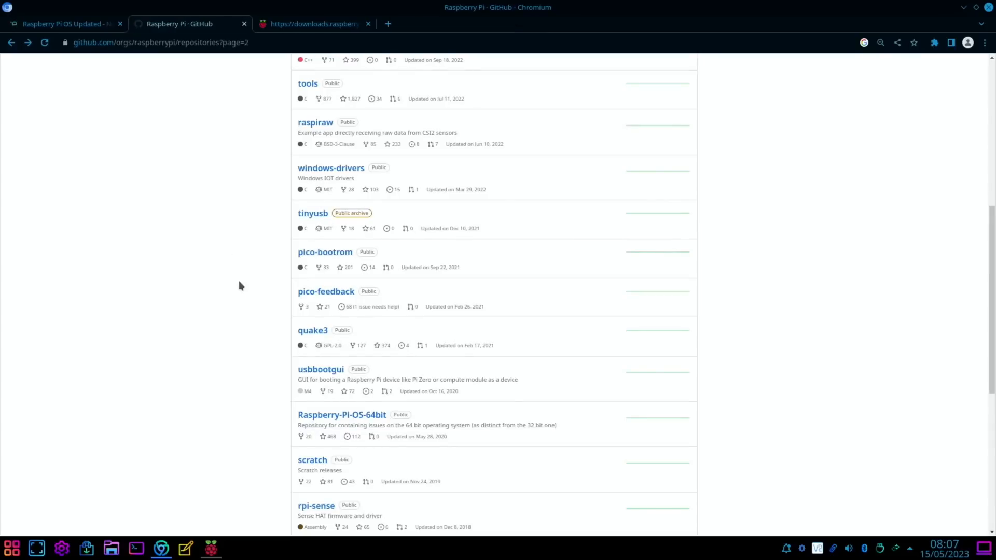
pyautogui.moveTo(299, 393)
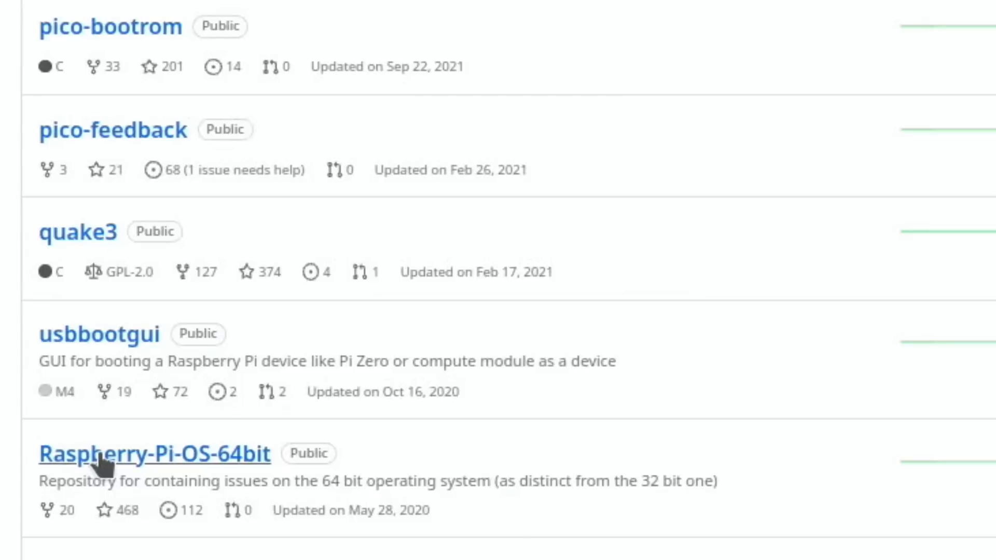
pyautogui.click(156, 454)
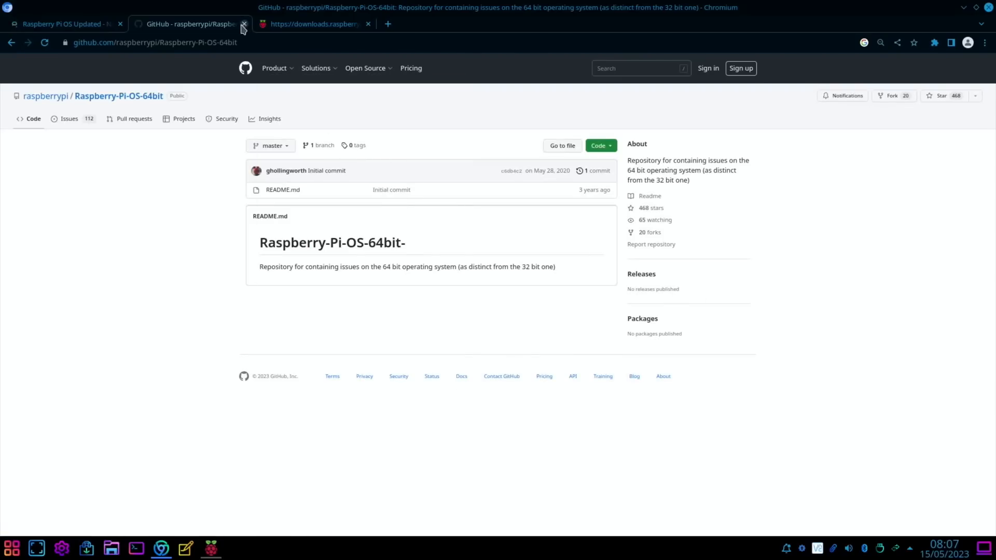
# - Close the GitHub repository, returning to the Raspberry Pi OS 2023-05-03 release notes
pyautogui.click(243, 24)
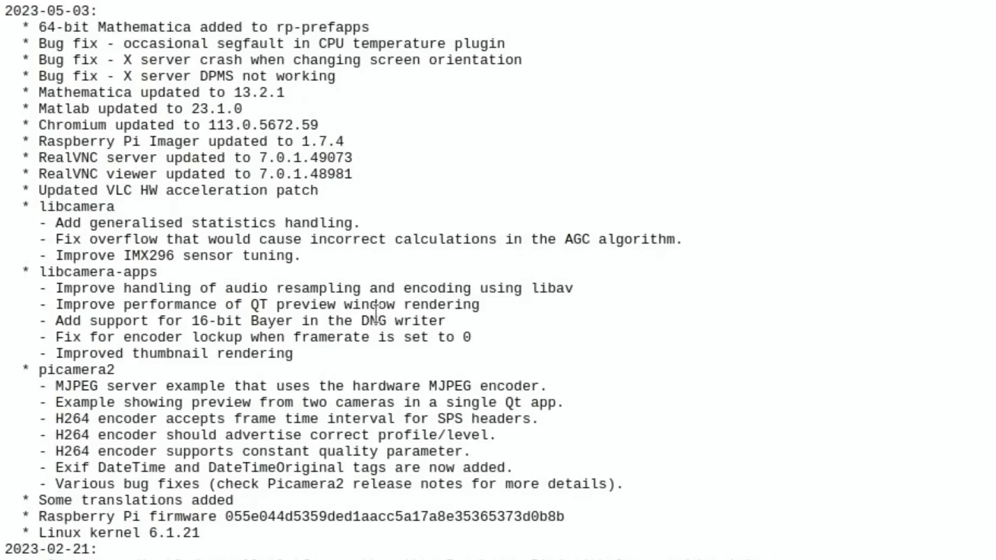
pyautogui.moveTo(404, 338)
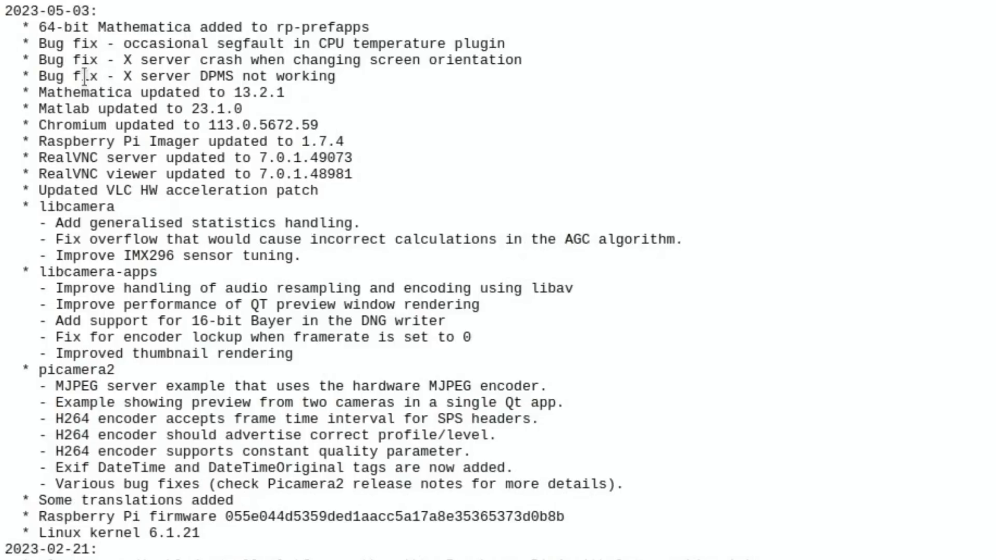
pyautogui.moveTo(380, 59)
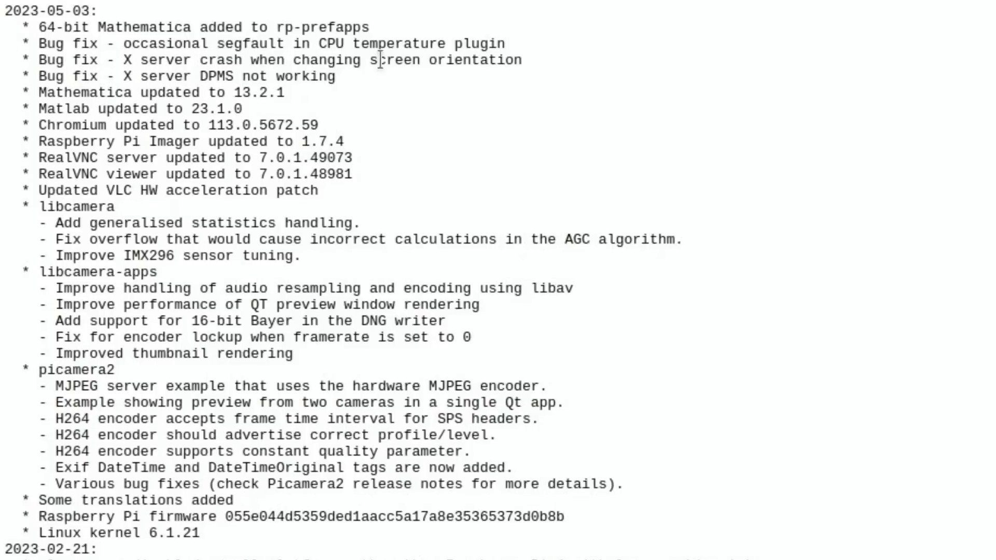
pyautogui.moveTo(378, 103)
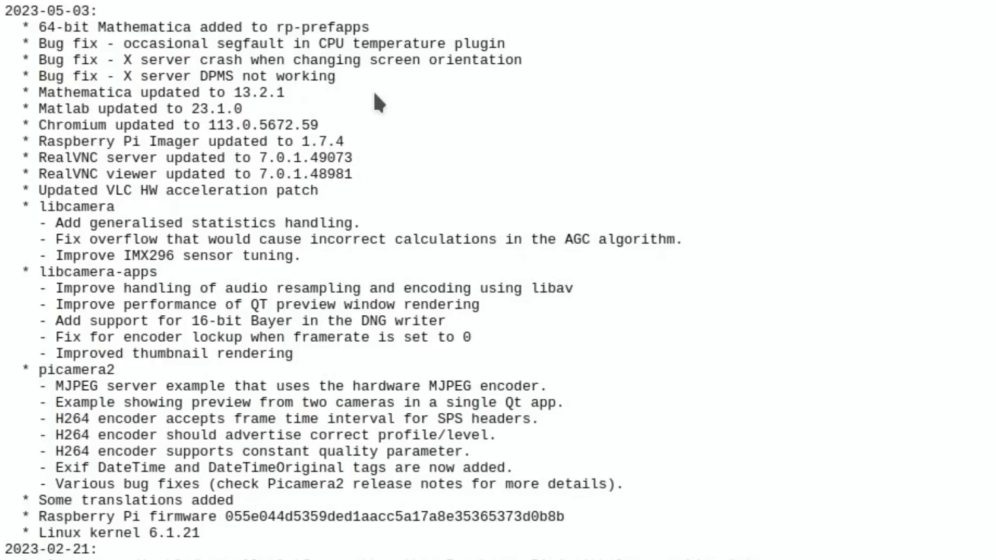
pyautogui.moveTo(361, 92)
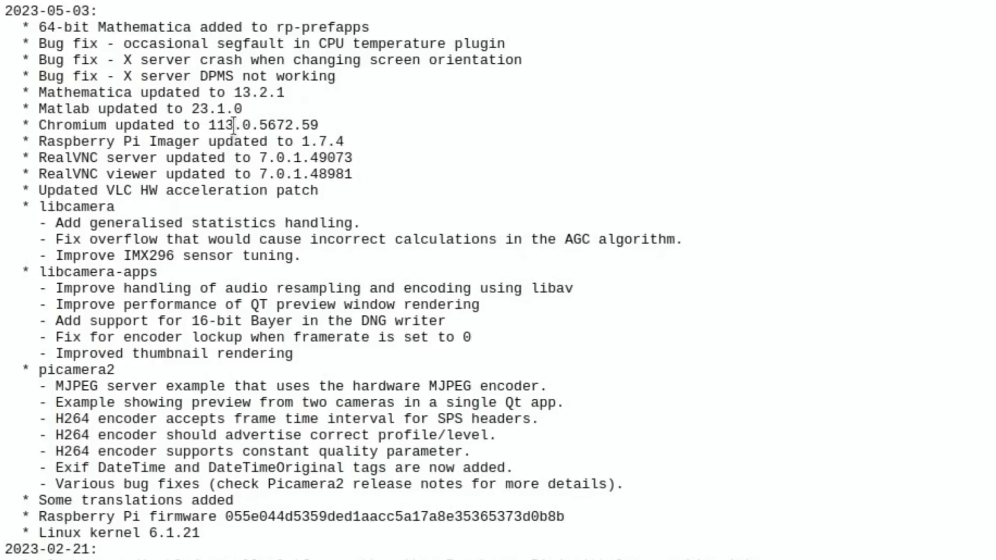
pyautogui.moveTo(369, 150)
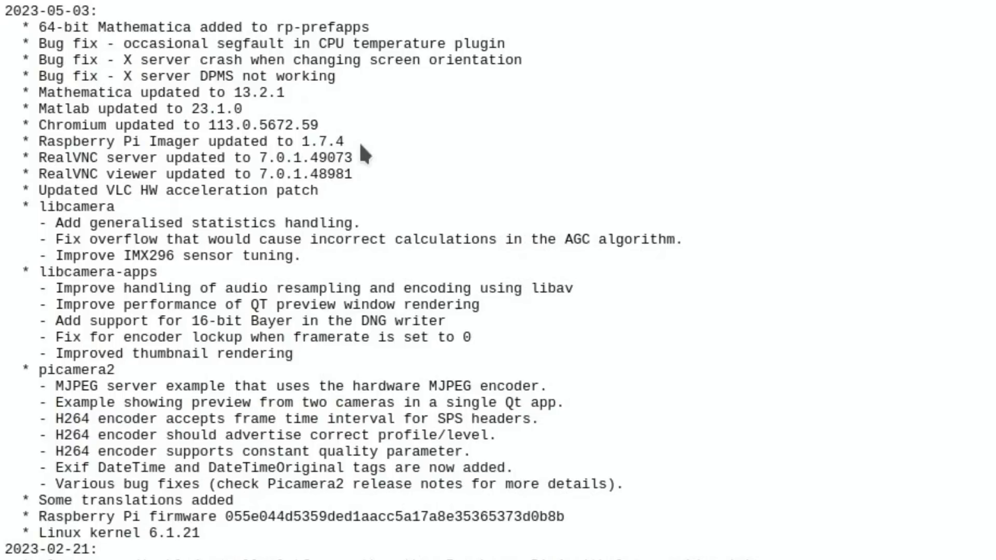
pyautogui.moveTo(411, 183)
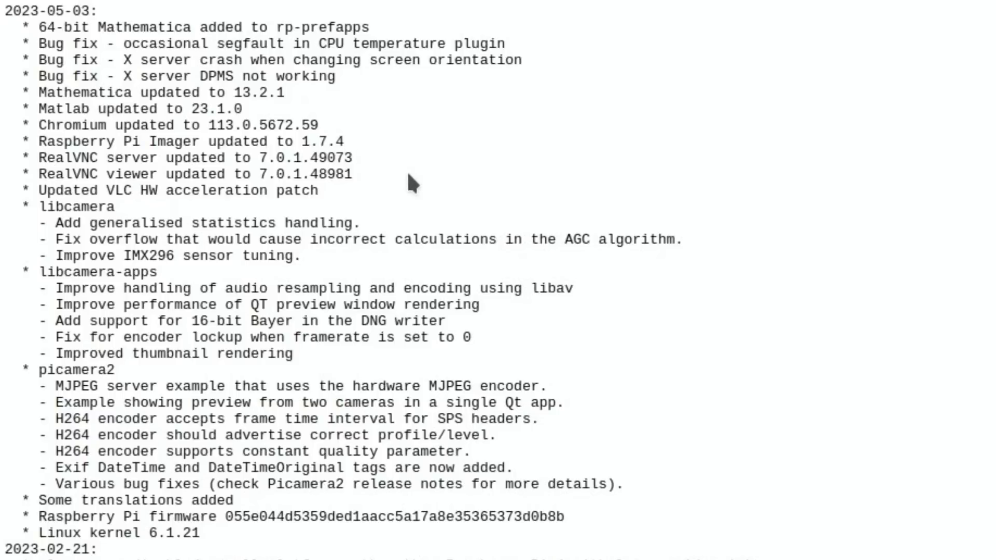
pyautogui.moveTo(226, 213)
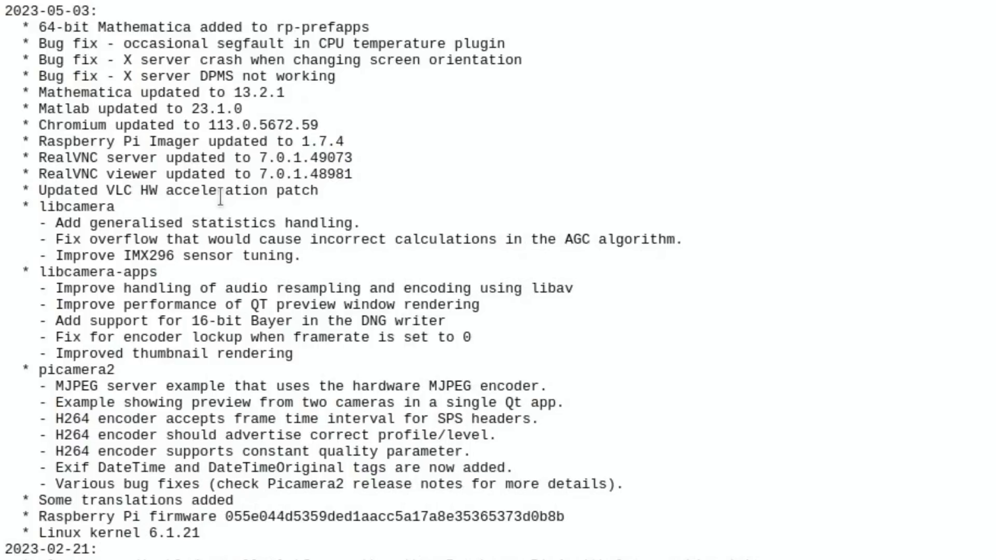
pyautogui.moveTo(263, 222)
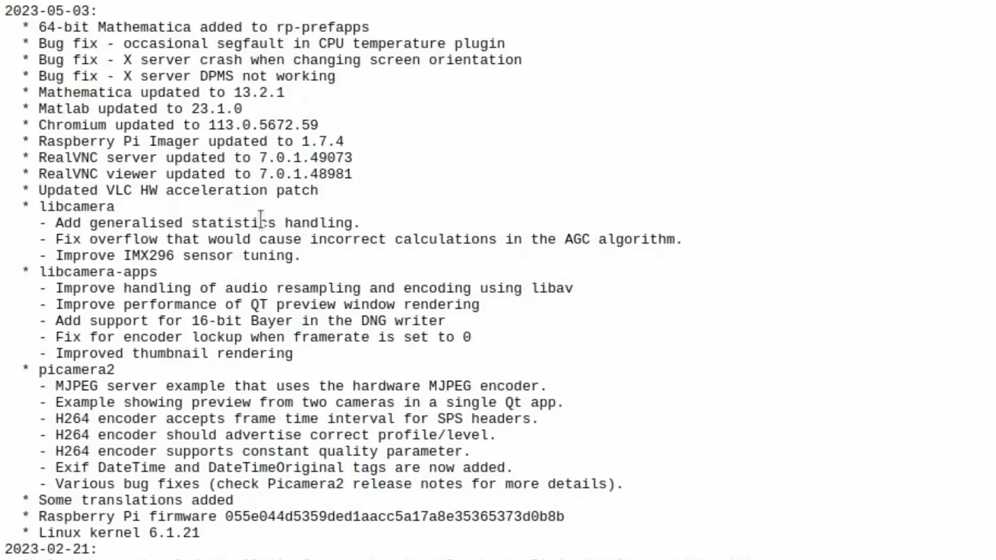
pyautogui.moveTo(358, 289)
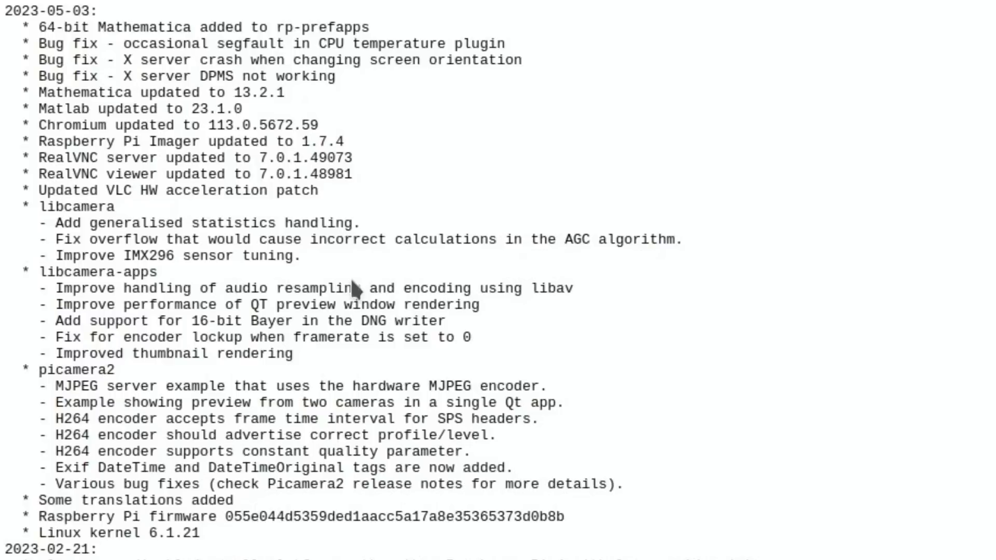
pyautogui.moveTo(308, 386)
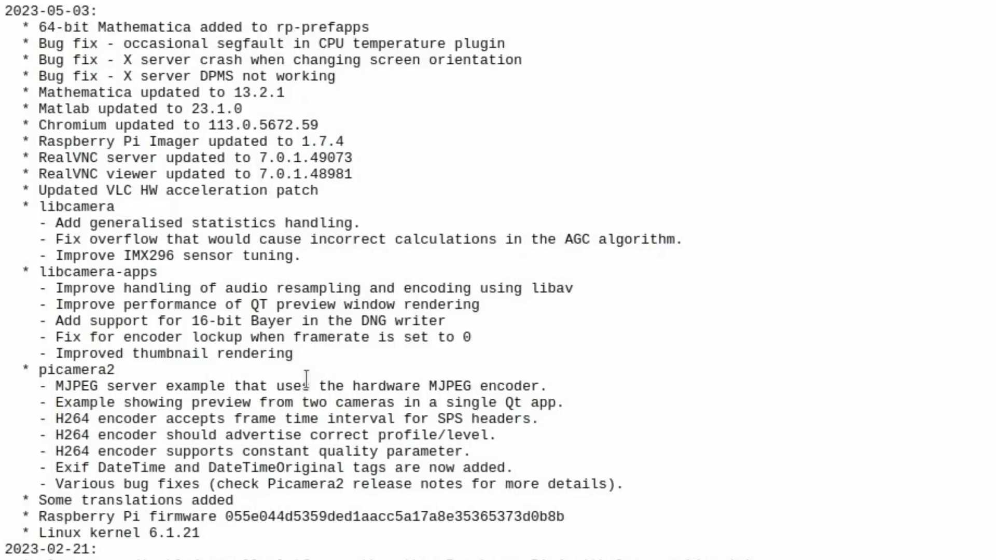
pyautogui.moveTo(299, 435)
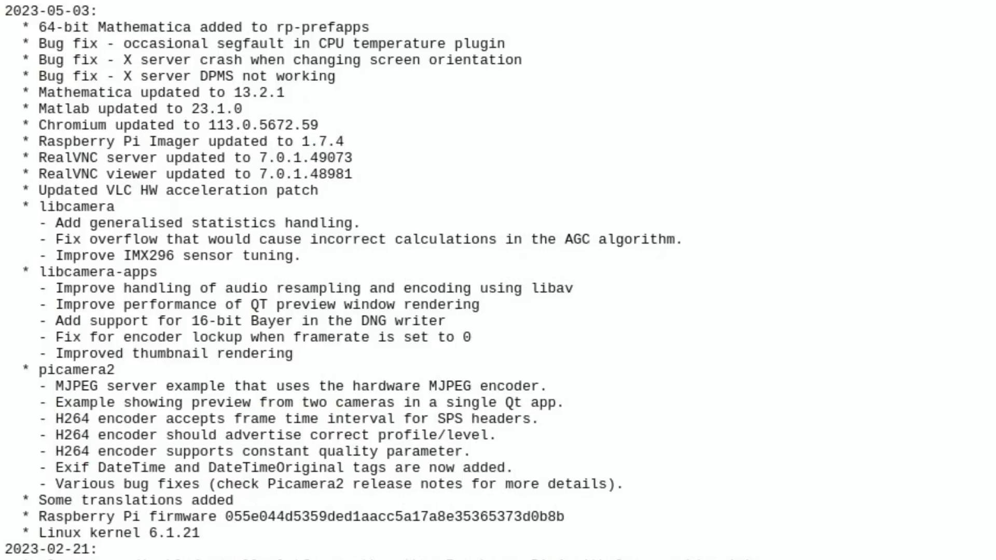
pyautogui.moveTo(890, 11)
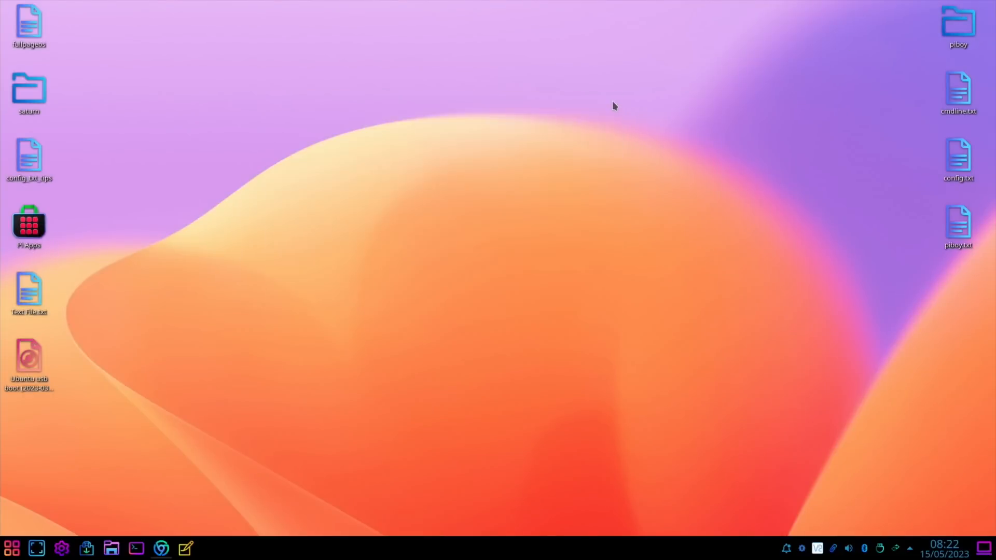
pyautogui.moveTo(370, 349)
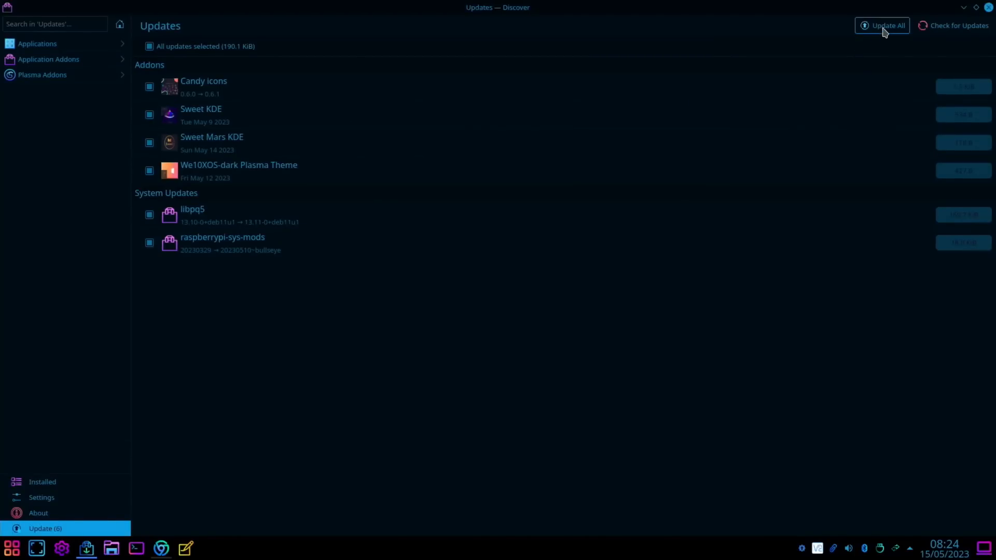
# - Install all six pending add-on and system updates in Discover
pyautogui.click(882, 25)
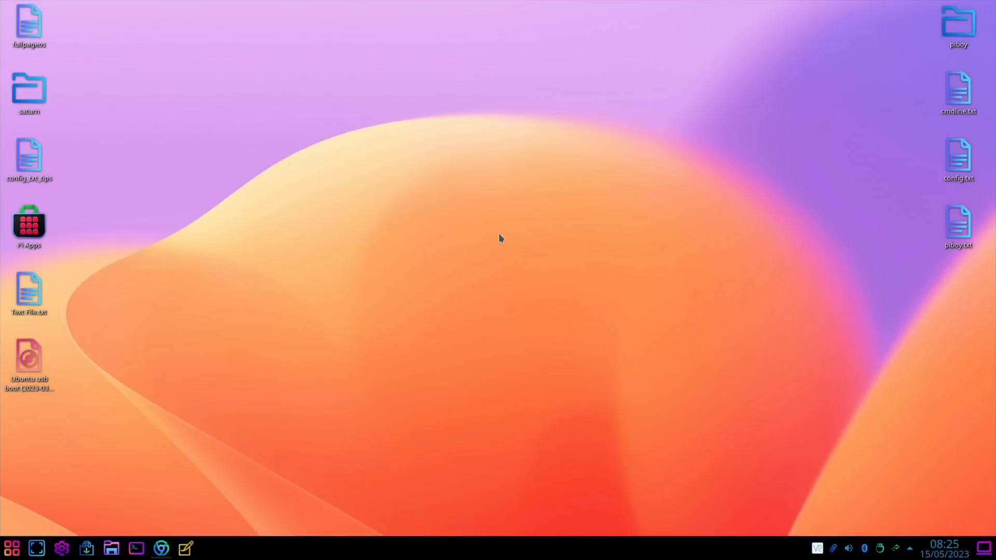
# - Search the launcher for 'imag' to bring up Raspberry Pi Imager
pyautogui.click(137, 548)
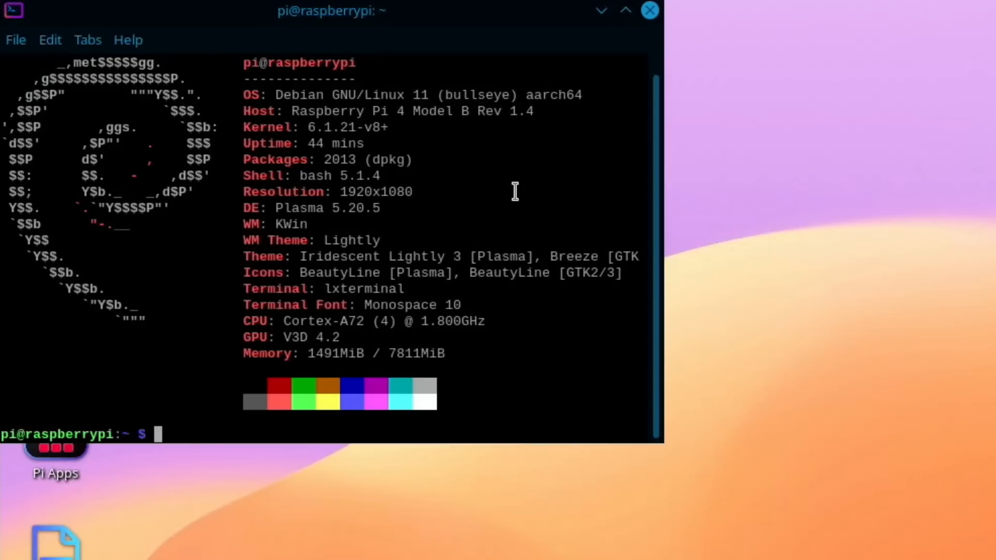
pyautogui.moveTo(335, 144)
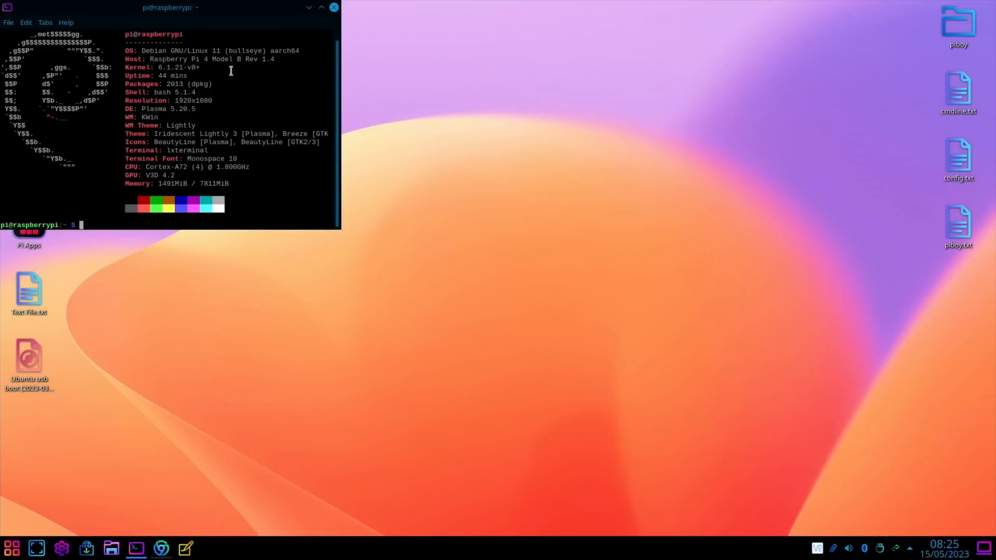
pyautogui.write('imag')
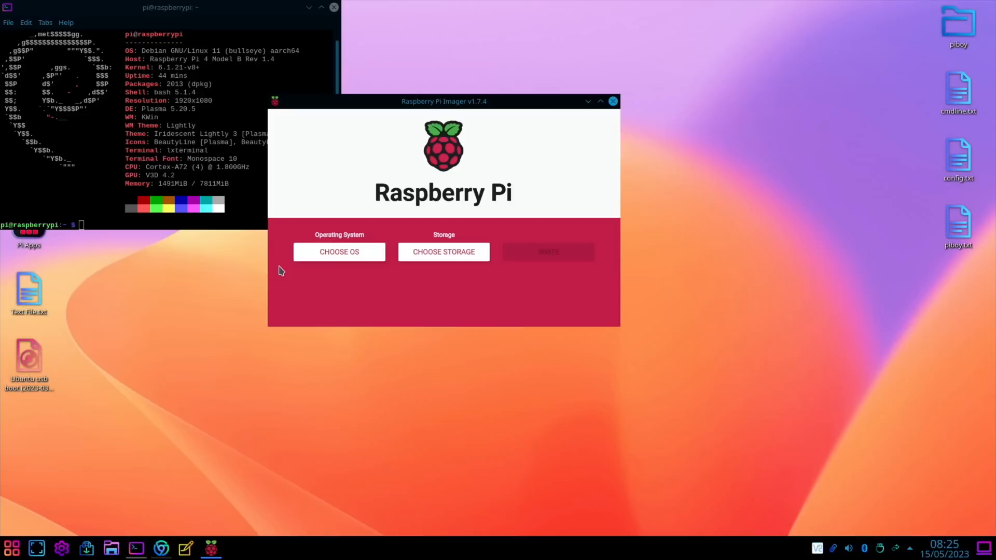
pyautogui.moveTo(336, 260)
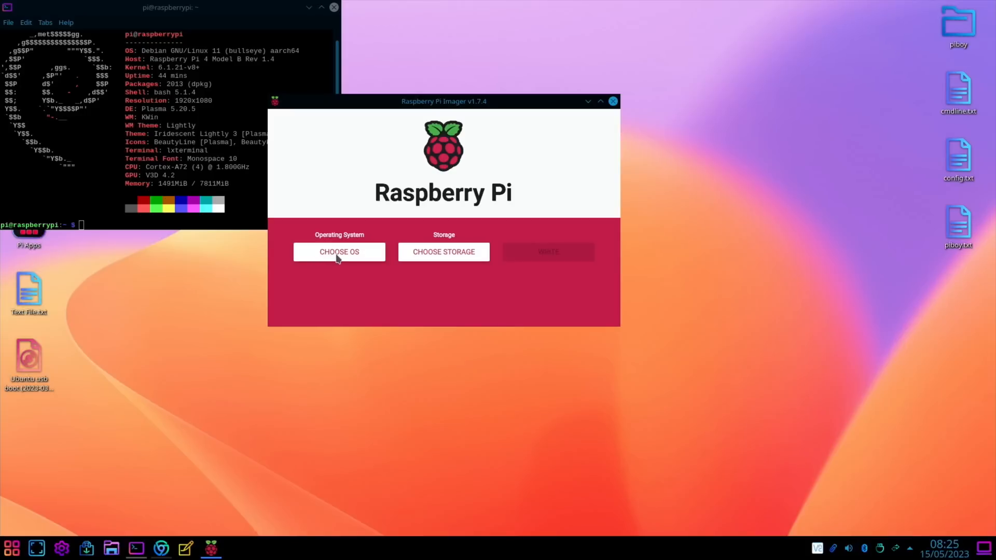
# - Browse the operating system list down to the Raspberry Pi OS 2023-05-03 variants
pyautogui.click(339, 251)
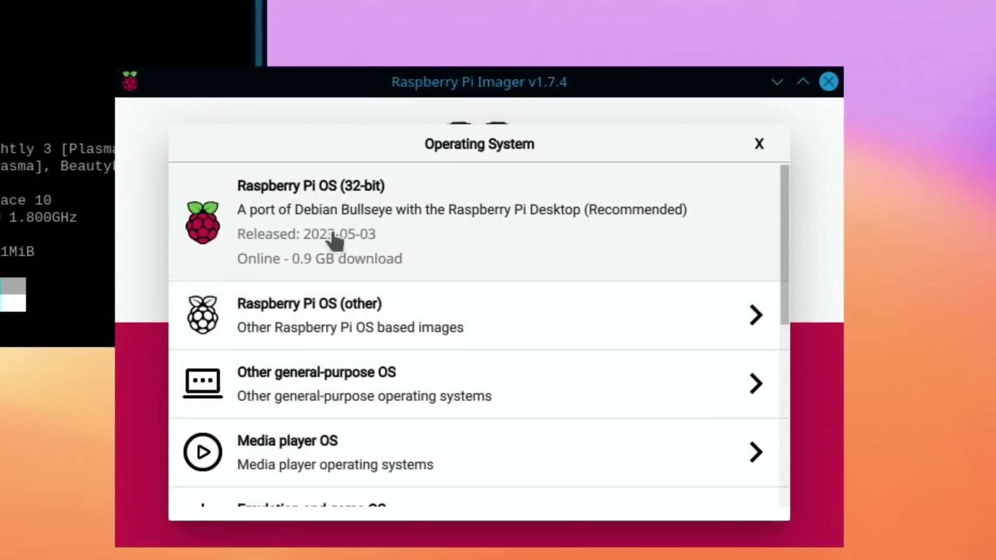
pyautogui.moveTo(380, 227)
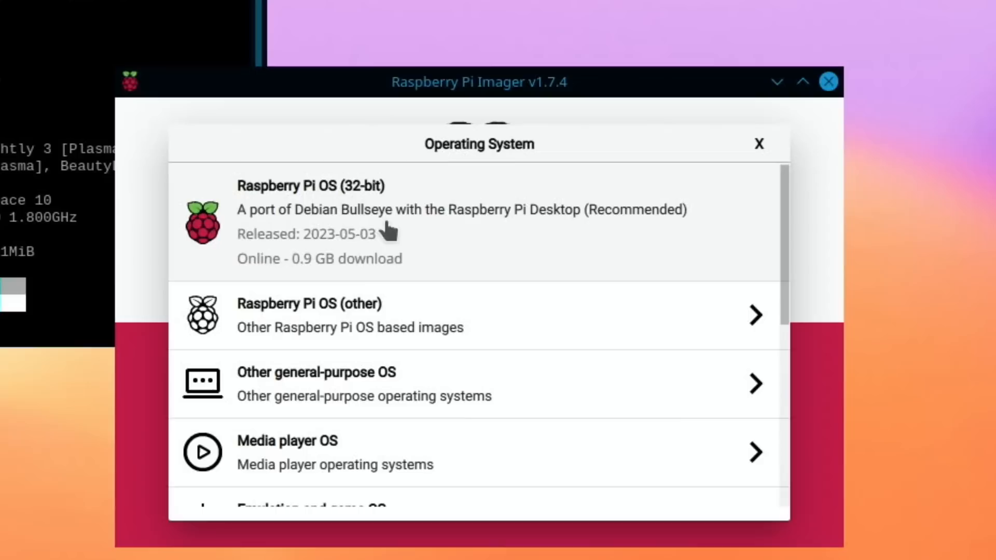
pyautogui.moveTo(348, 310)
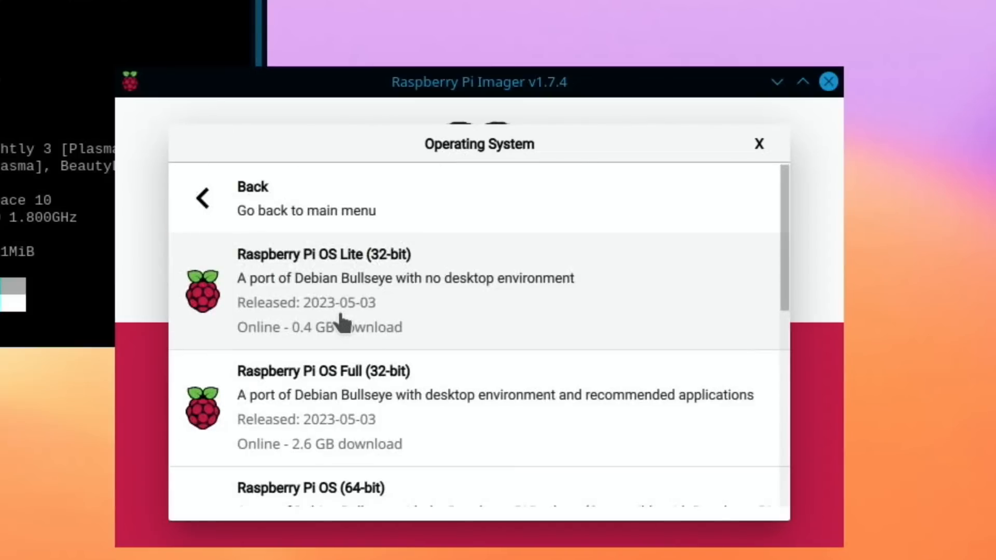
pyautogui.moveTo(590, 308)
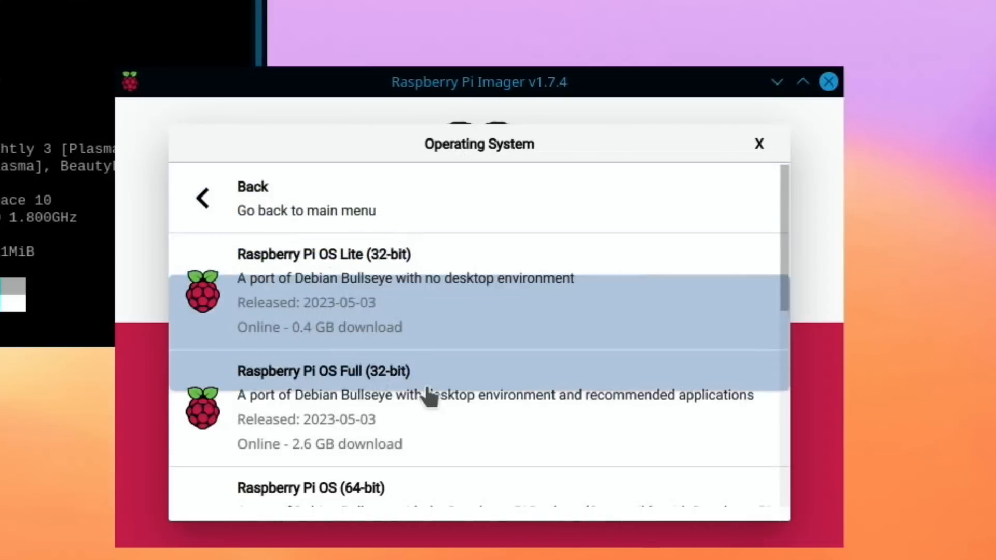
pyautogui.scroll(-3)
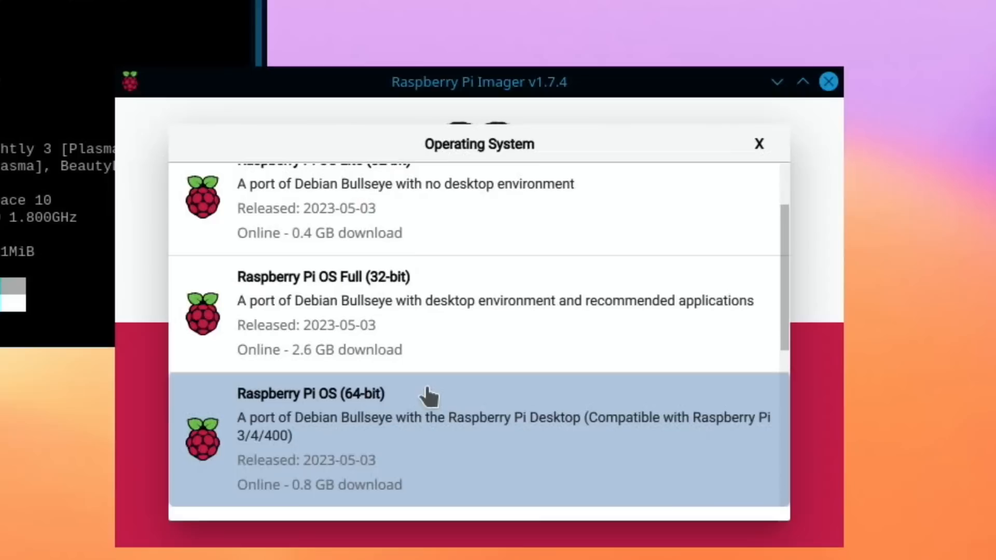
pyautogui.moveTo(409, 383)
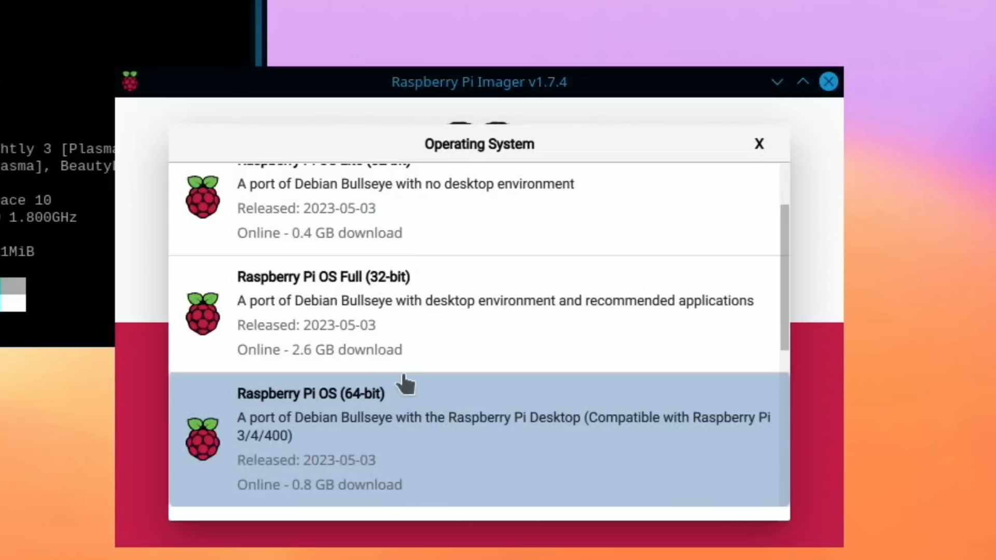
pyautogui.moveTo(362, 302)
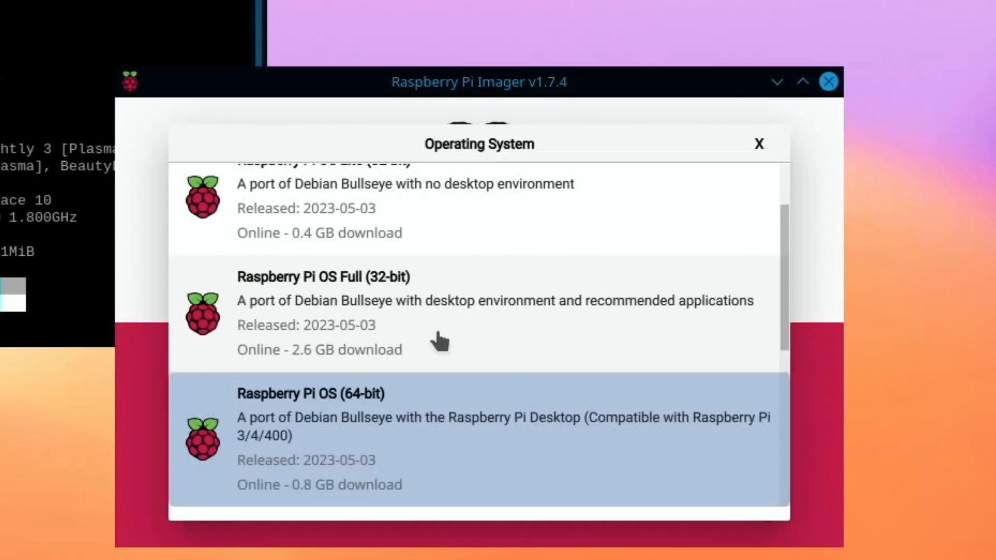
pyautogui.moveTo(429, 455)
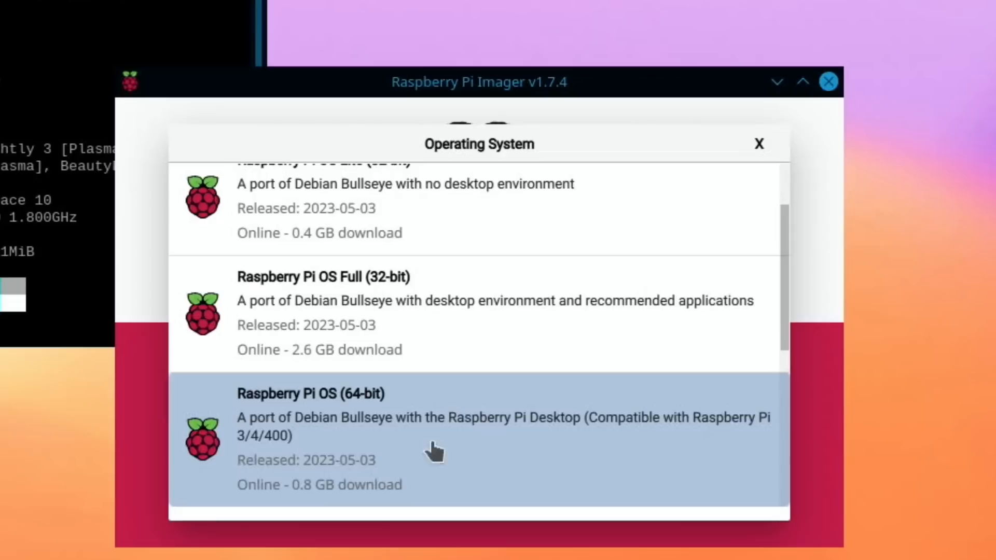
pyautogui.moveTo(467, 489)
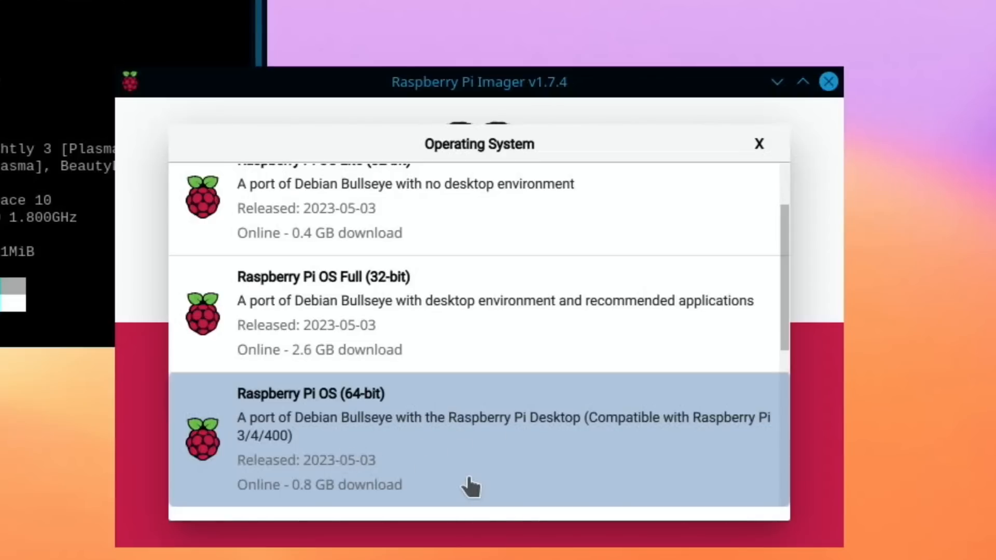
pyautogui.scroll(-3)
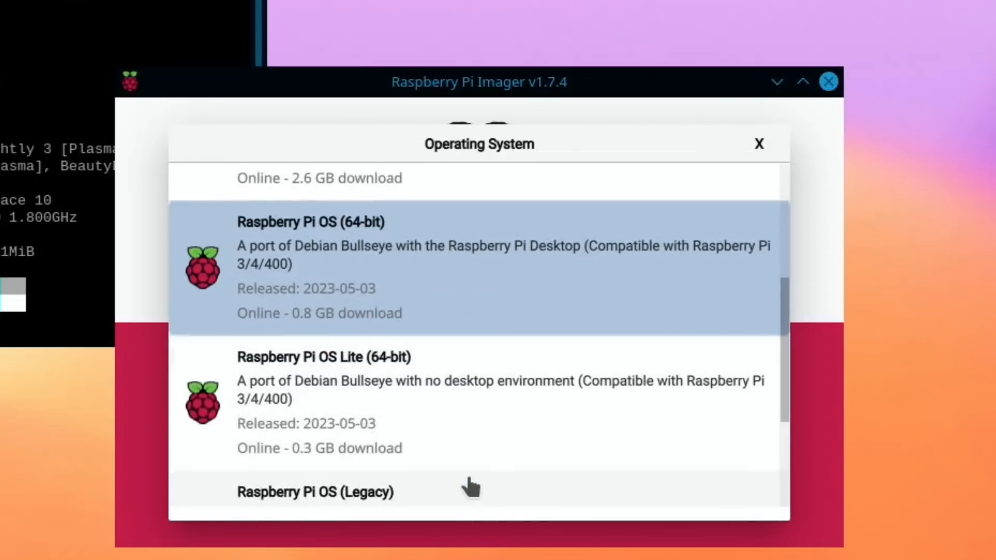
pyautogui.scroll(-3)
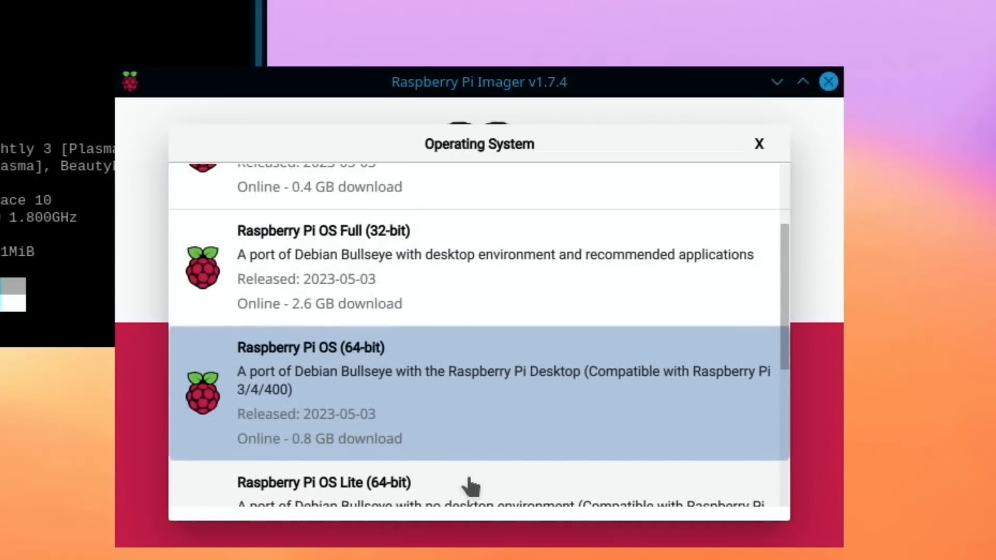
pyautogui.scroll(-3)
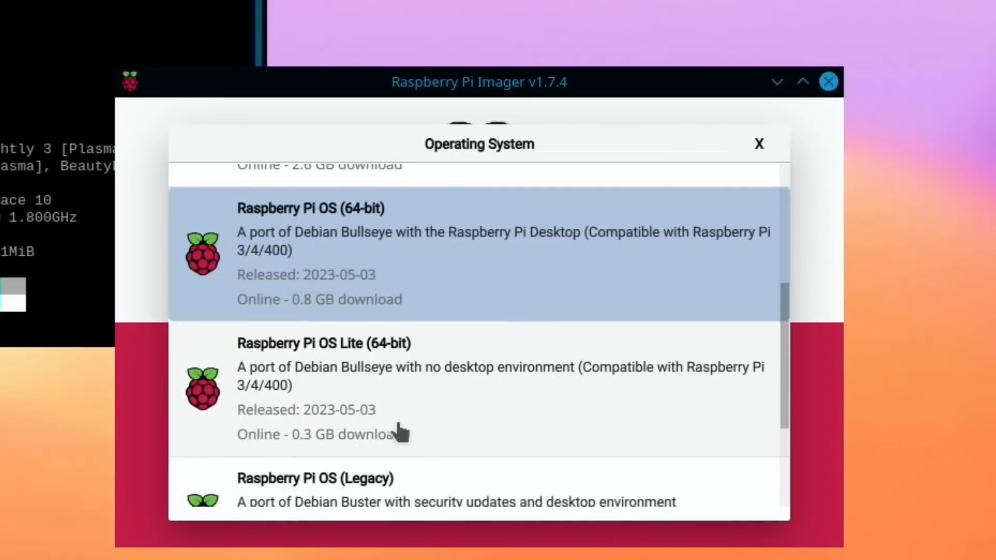
pyautogui.moveTo(441, 413)
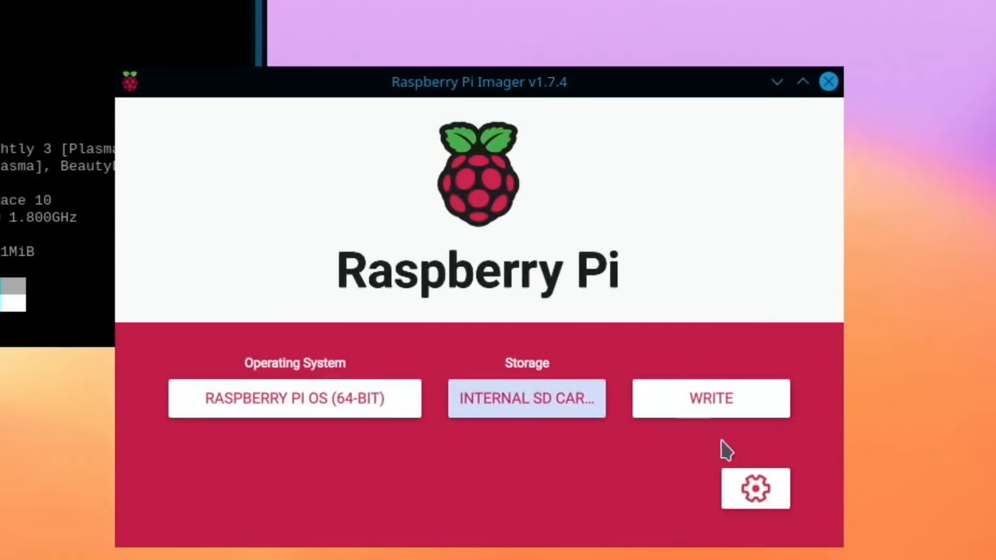
# - Write Raspberry Pi OS (64-bit) to the SD card, confirming the erase of existing data
pyautogui.click(710, 398)
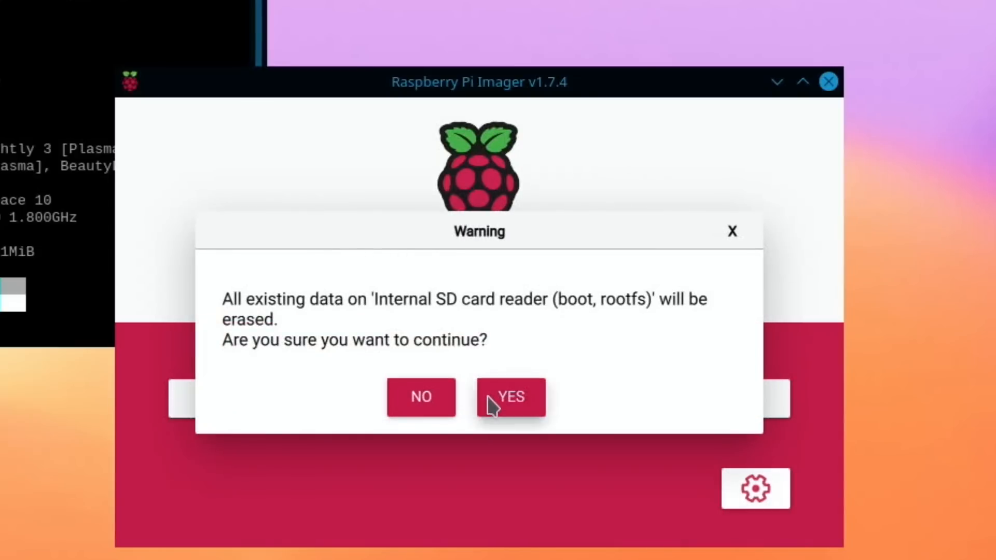
pyautogui.click(509, 397)
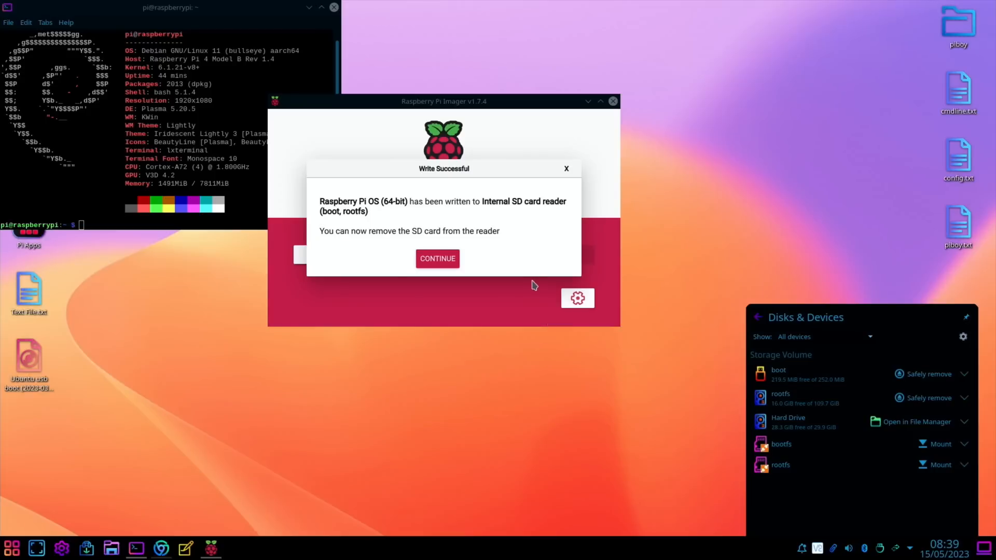
pyautogui.moveTo(284, 442)
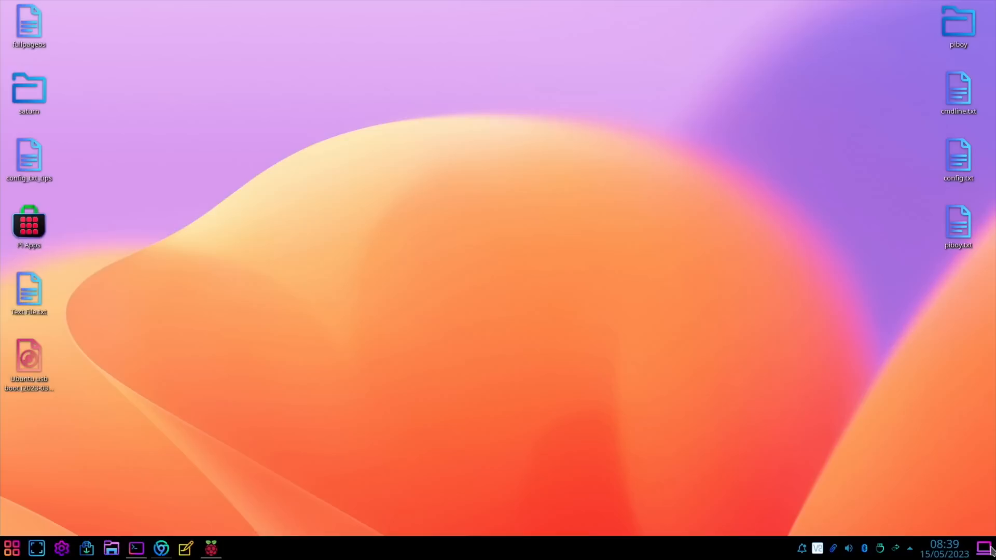
# - Filter the installed apps with 'pis', narrowing to Psensor and one other match
pyautogui.click(13, 545)
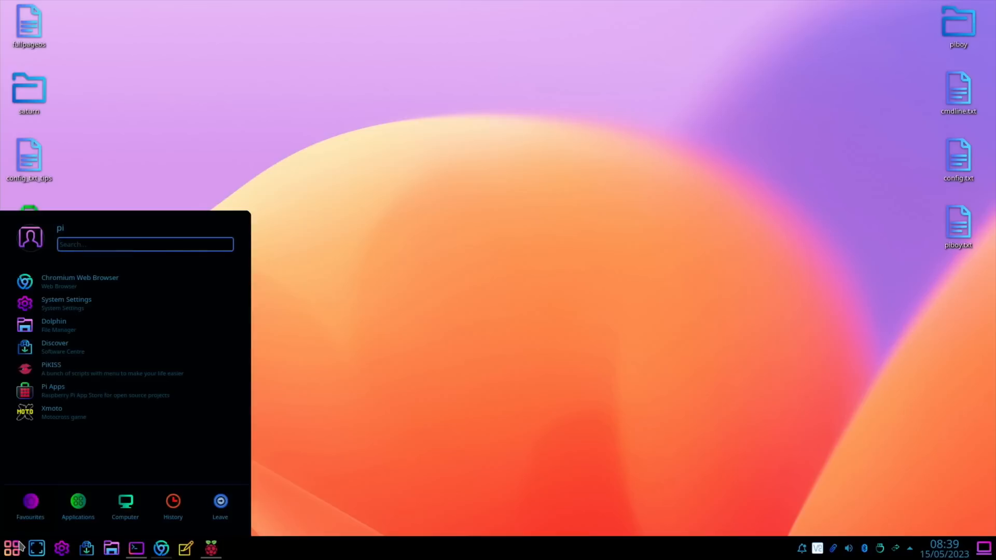
pyautogui.moveTo(76, 369)
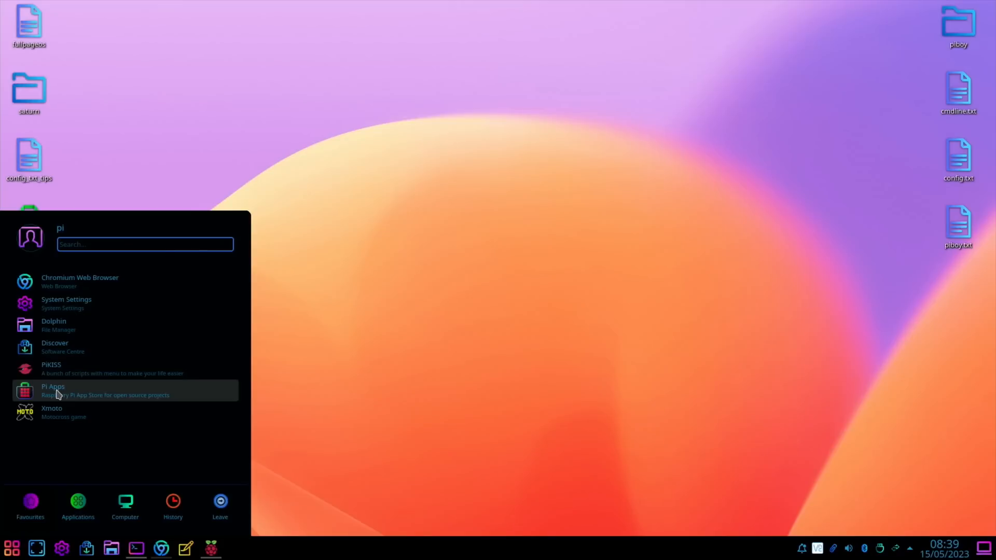
pyautogui.write('pi')
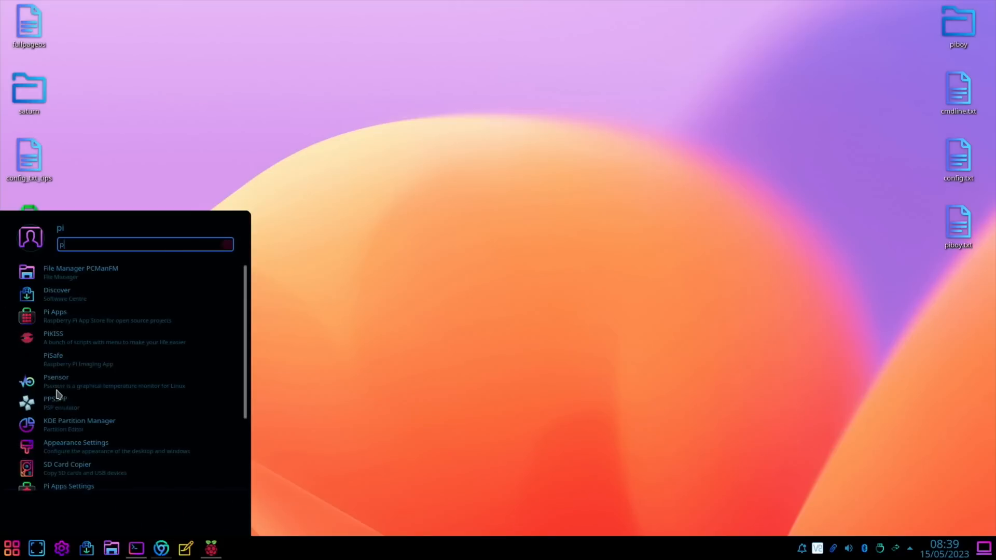
pyautogui.write('s')
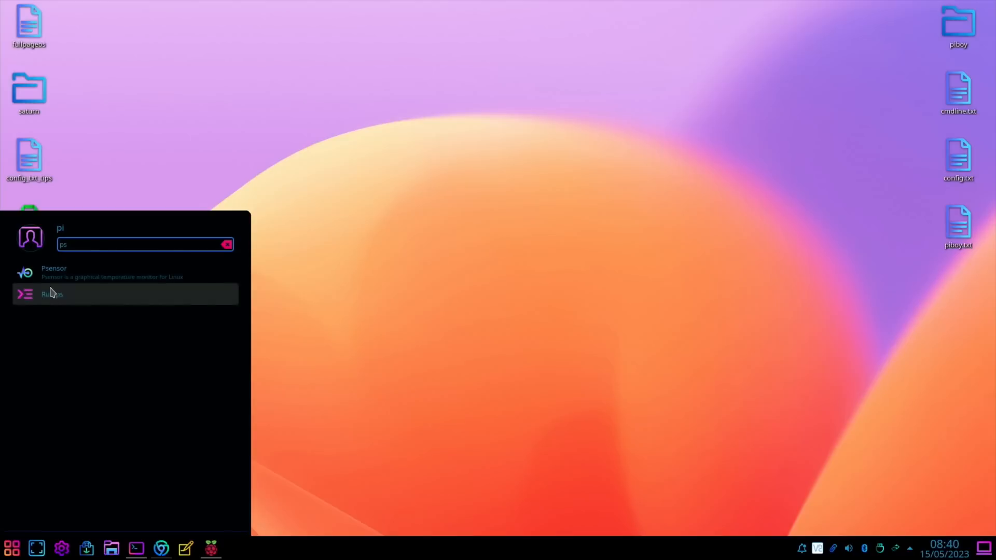